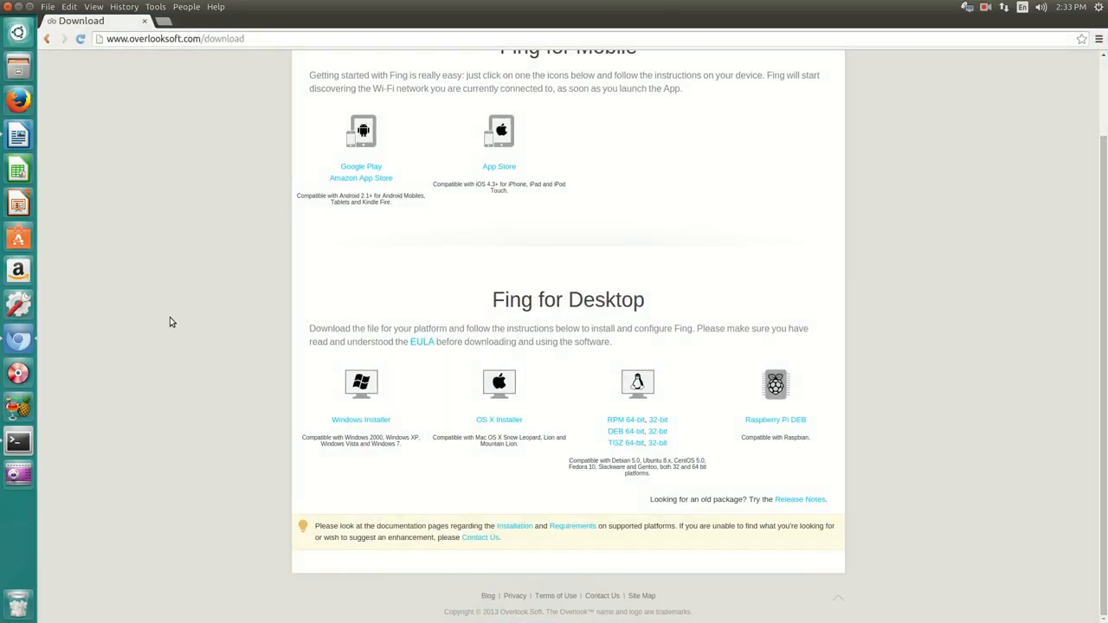
Run 'sudo fing' to discover the eight hosts and MAC addresses on 10.215.200.0/24.
scroll("up", 3)
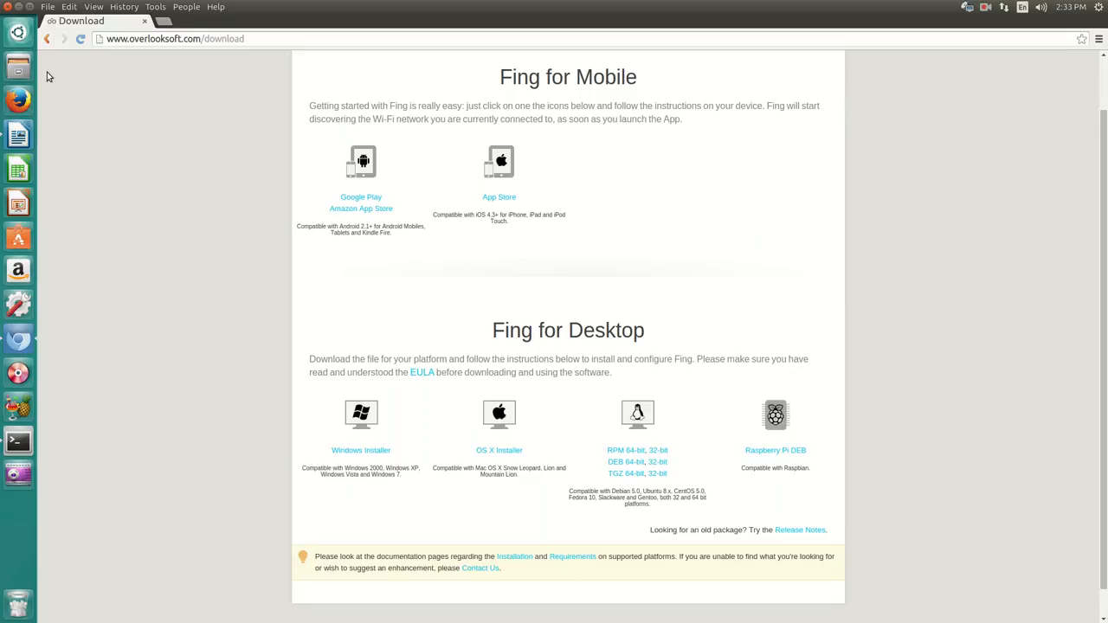
mouse_move(162, 64)
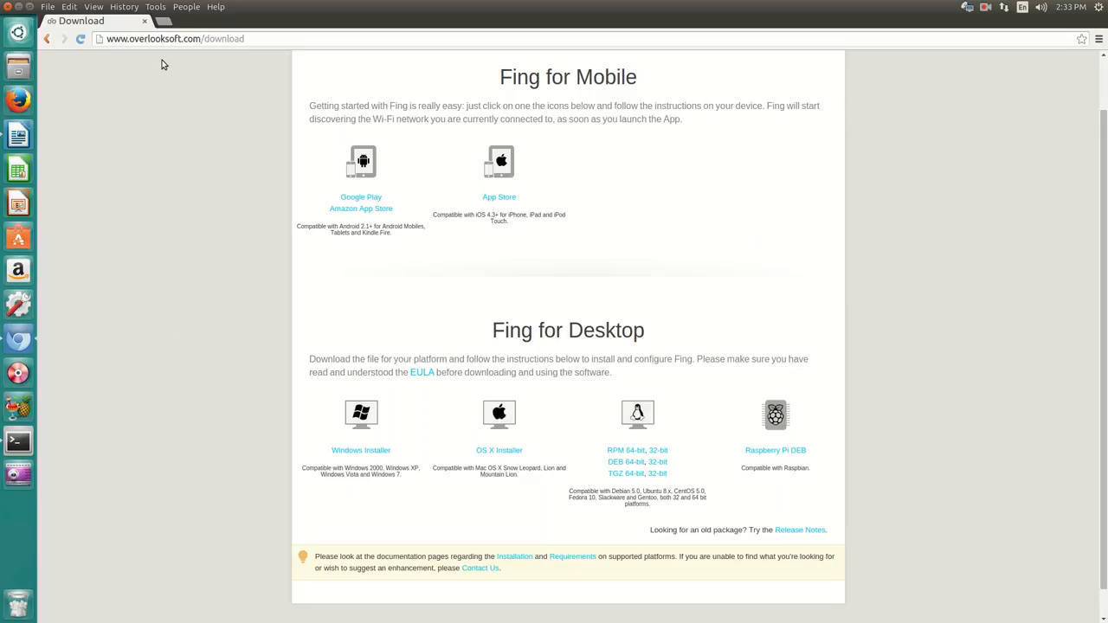
mouse_move(434, 146)
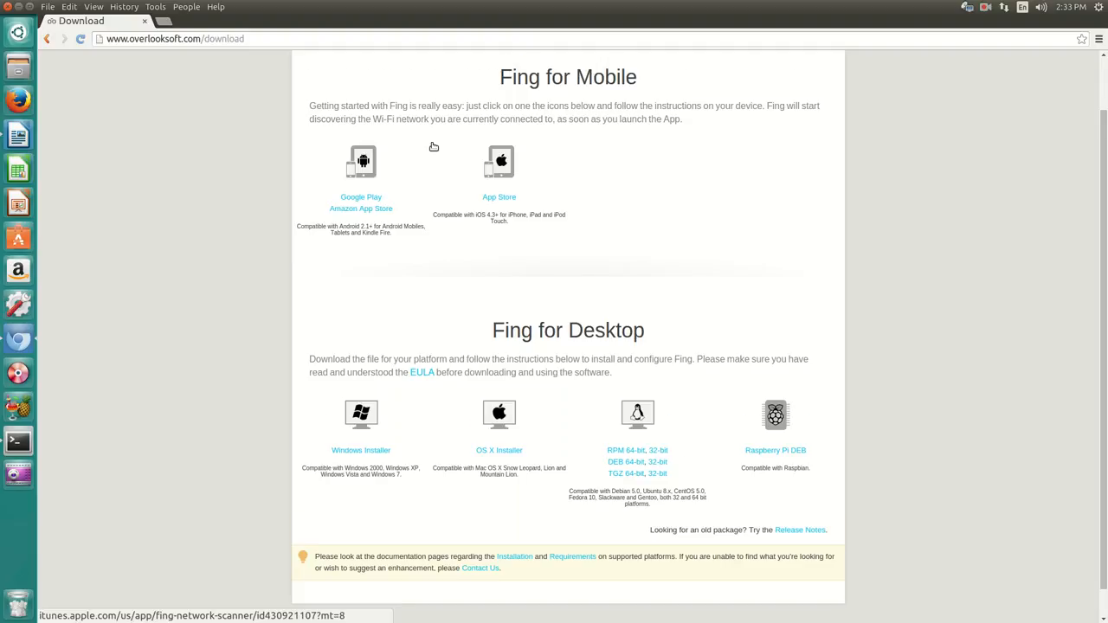
scroll("down", 3)
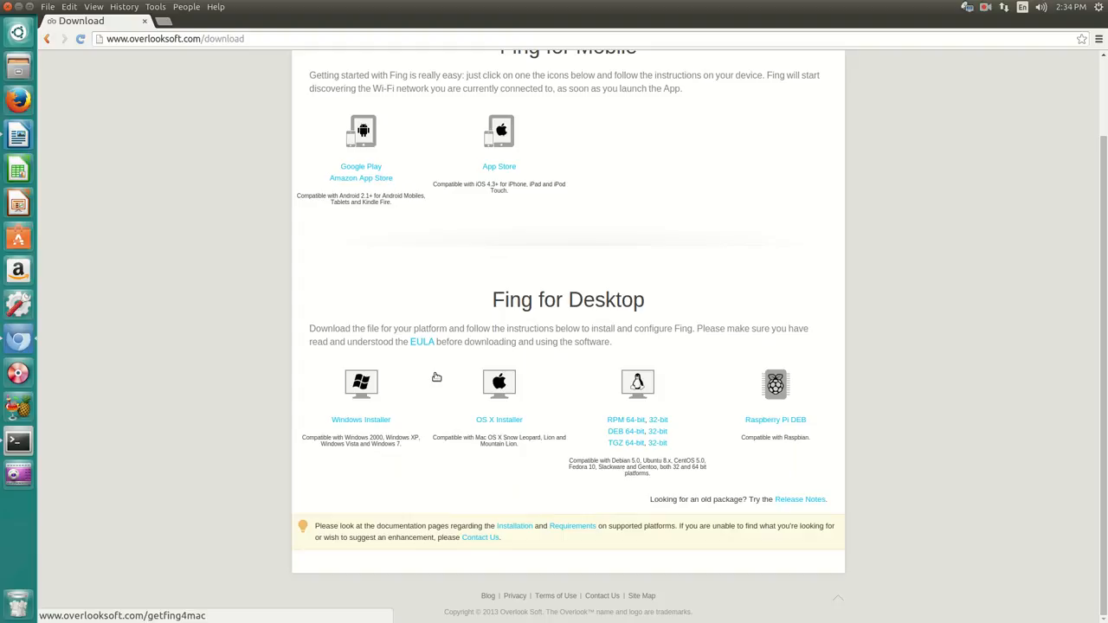
mouse_move(467, 364)
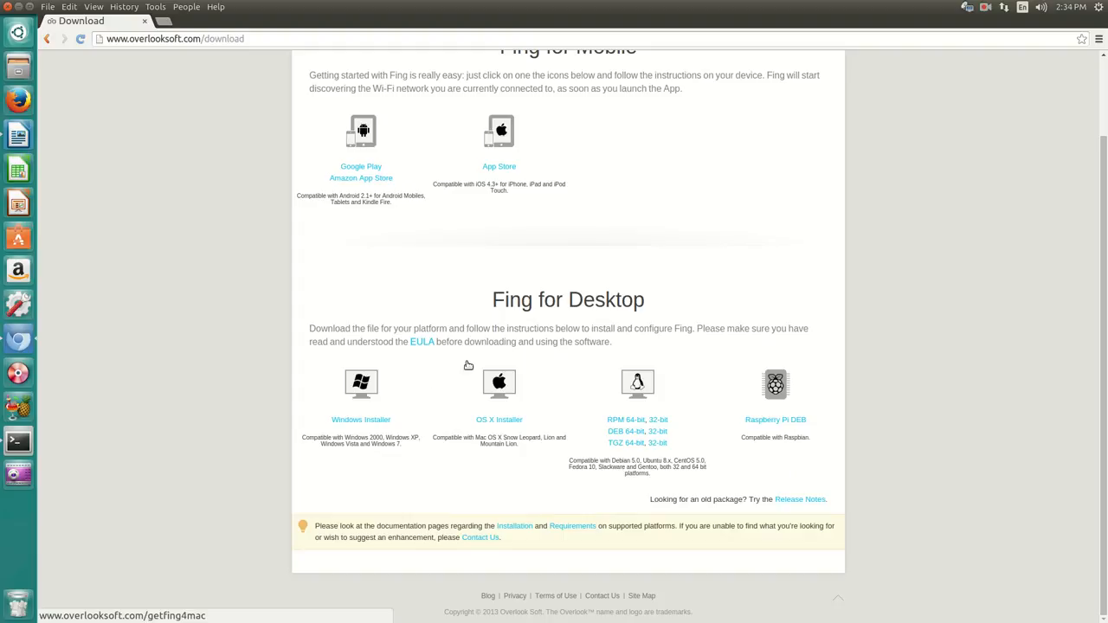
mouse_move(655, 363)
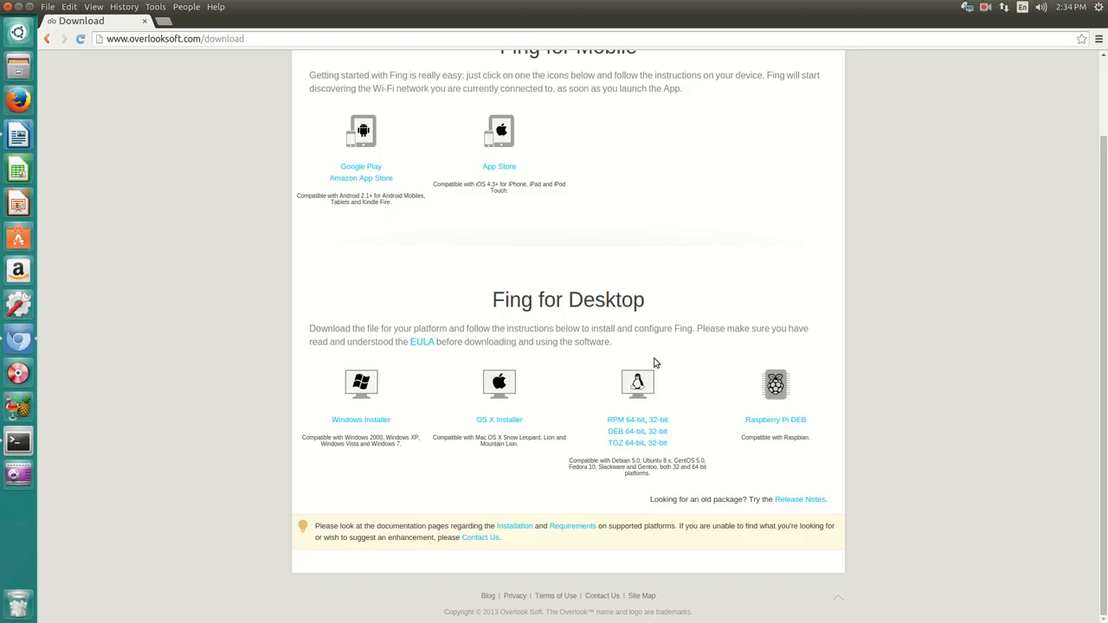
mouse_move(380, 345)
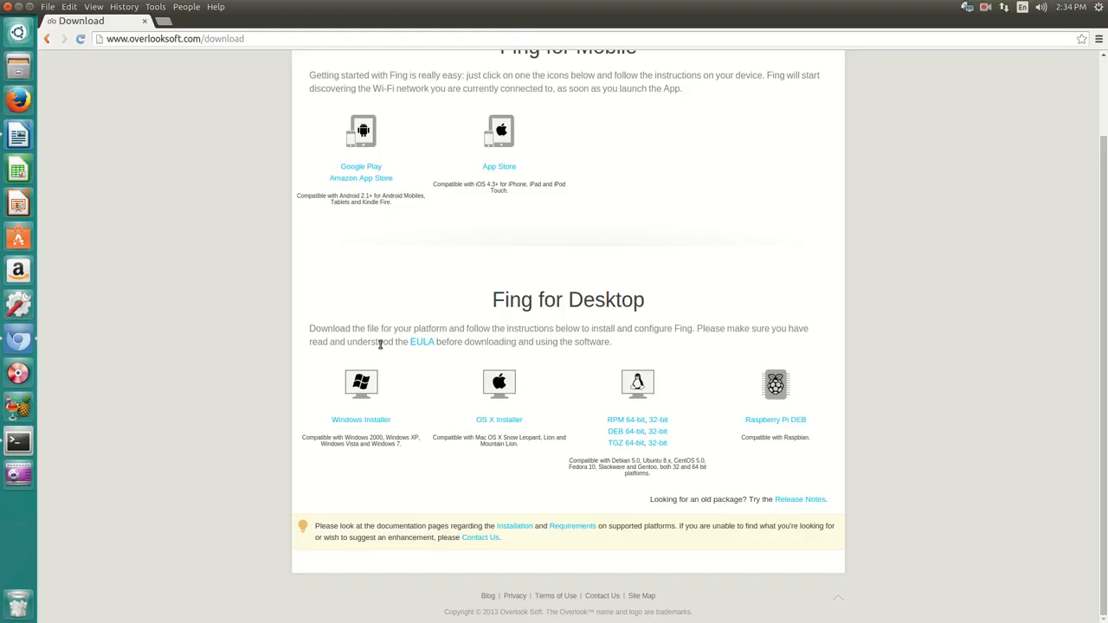
mouse_move(219, 353)
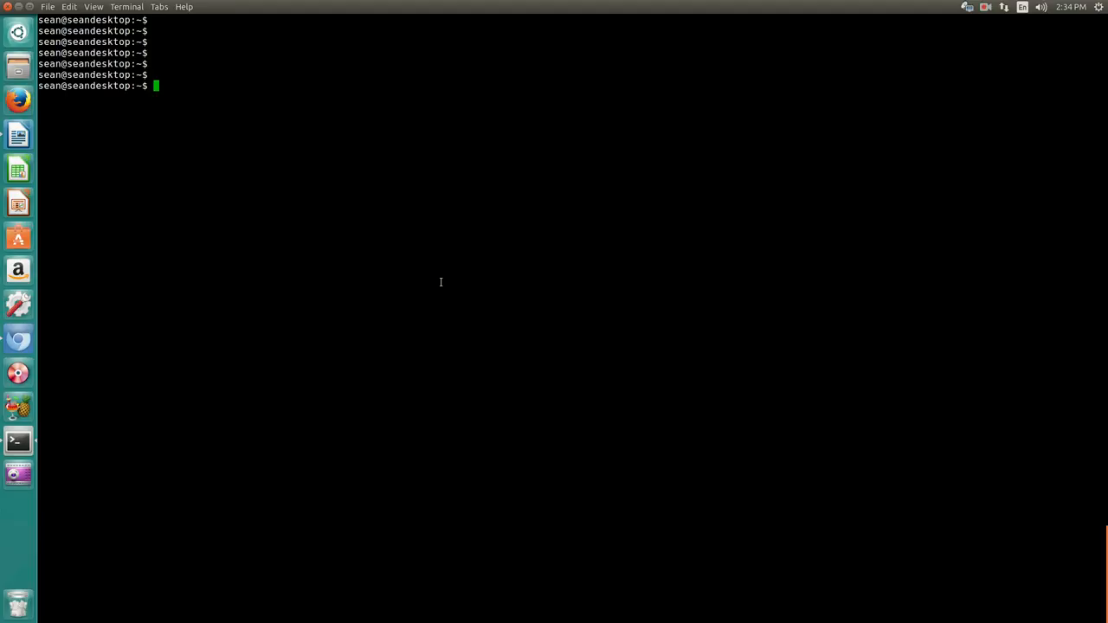
type("s")
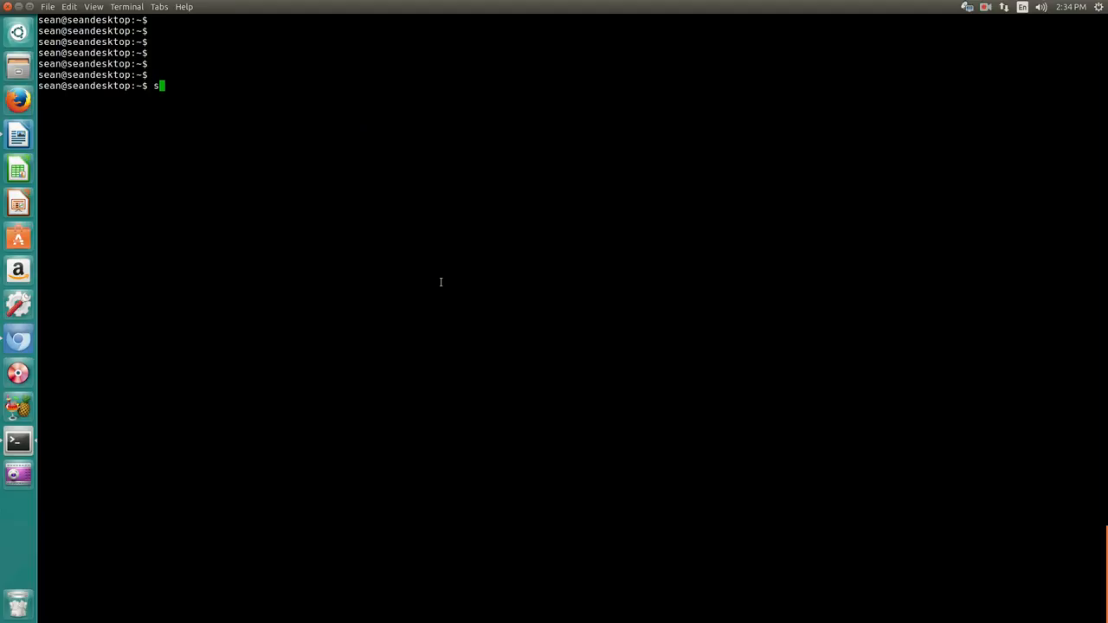
type("ud")
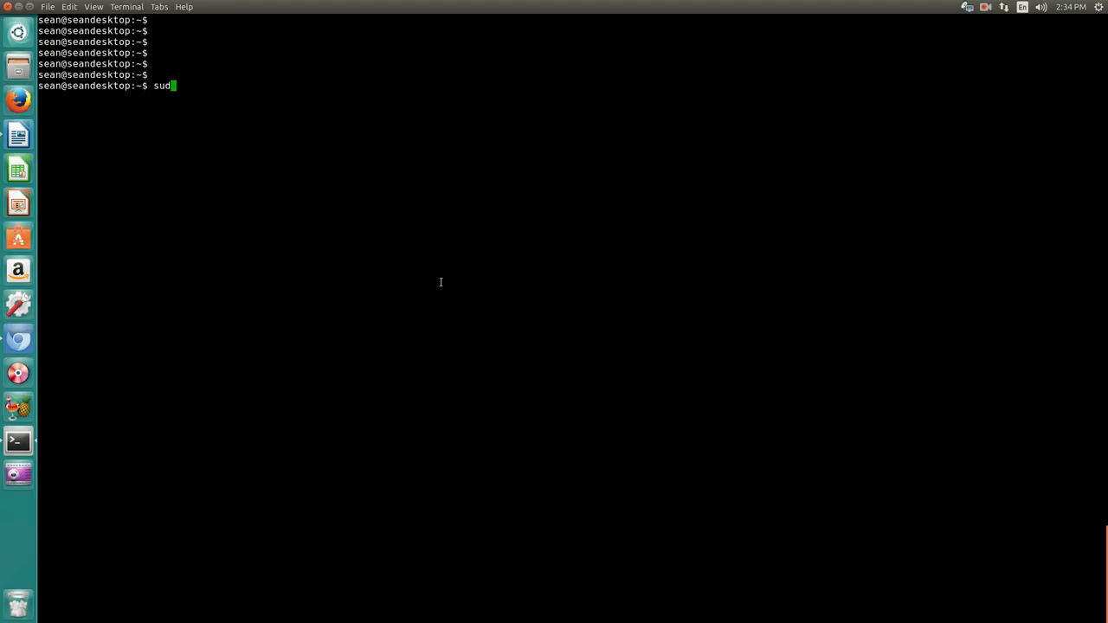
key("Return")
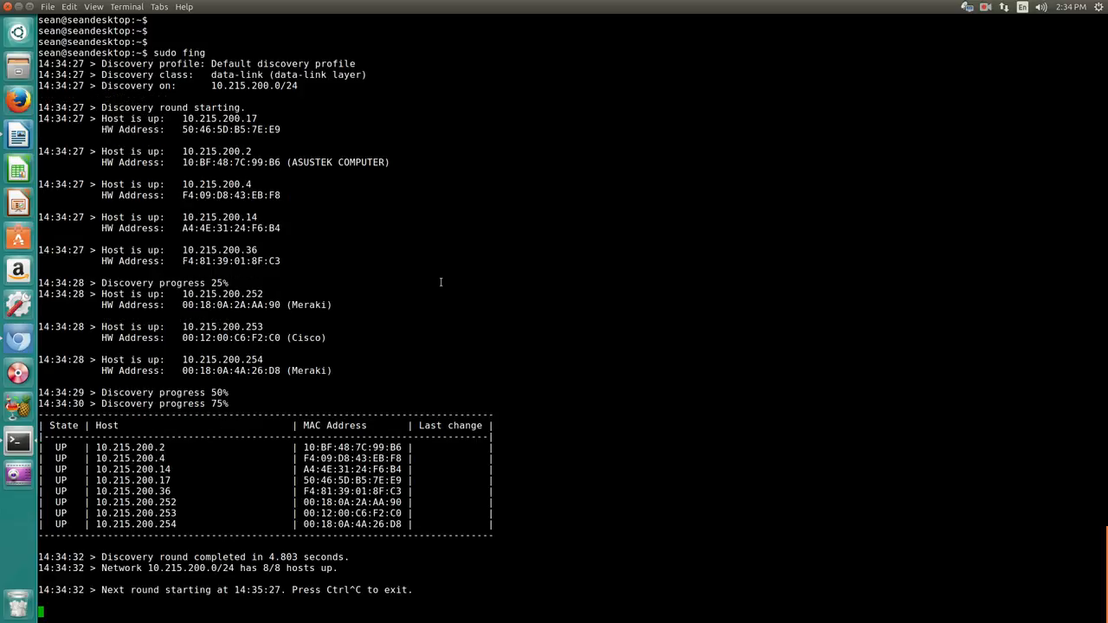
mouse_move(234, 454)
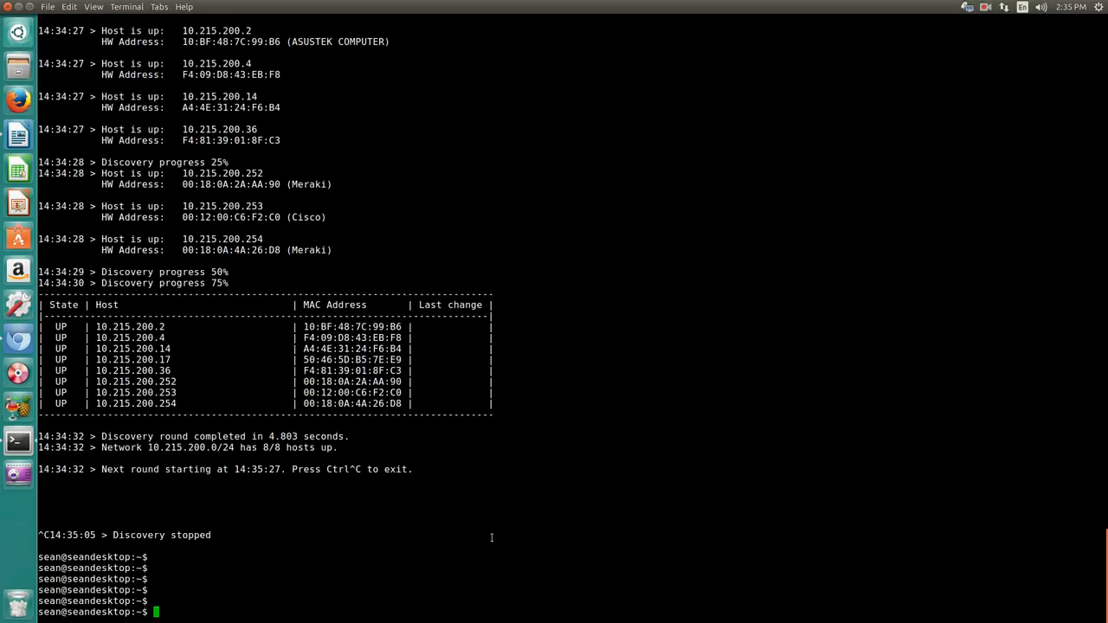
Run 'sudo fing -i eth0' to show eth0 at 10.215.200.17/24 with gateway 10.215.200.254.
type("sudo fing")
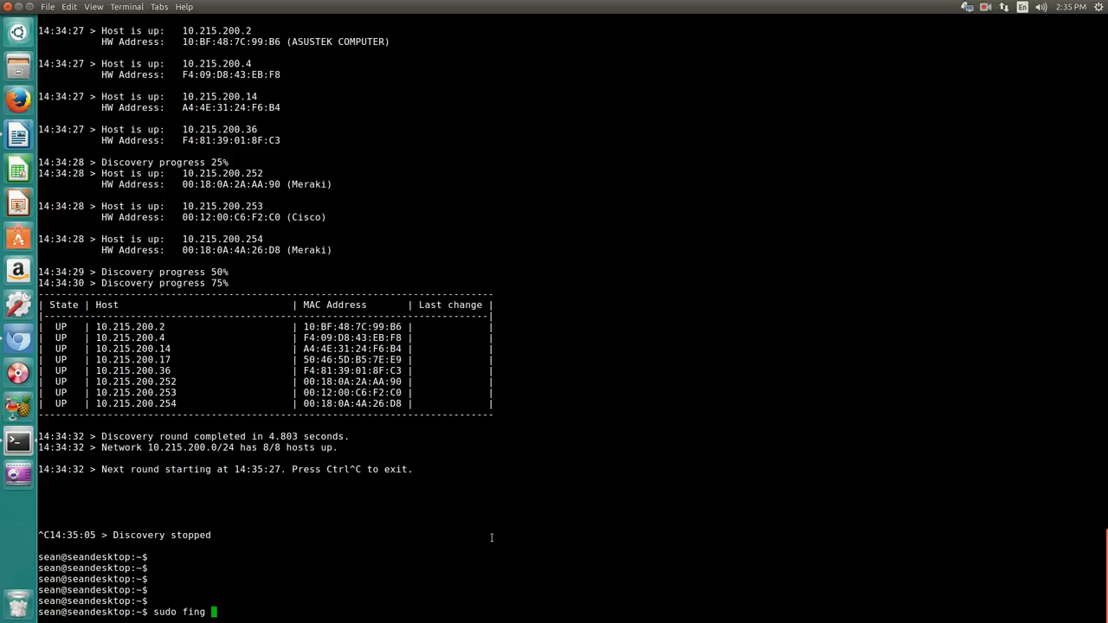
type("-i")
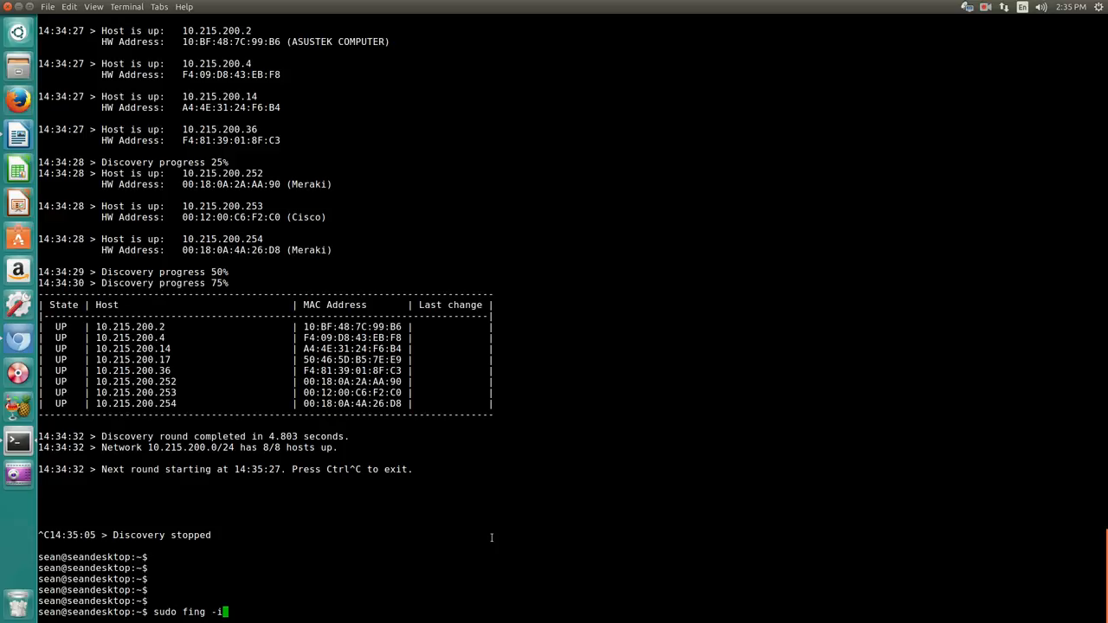
key("Return")
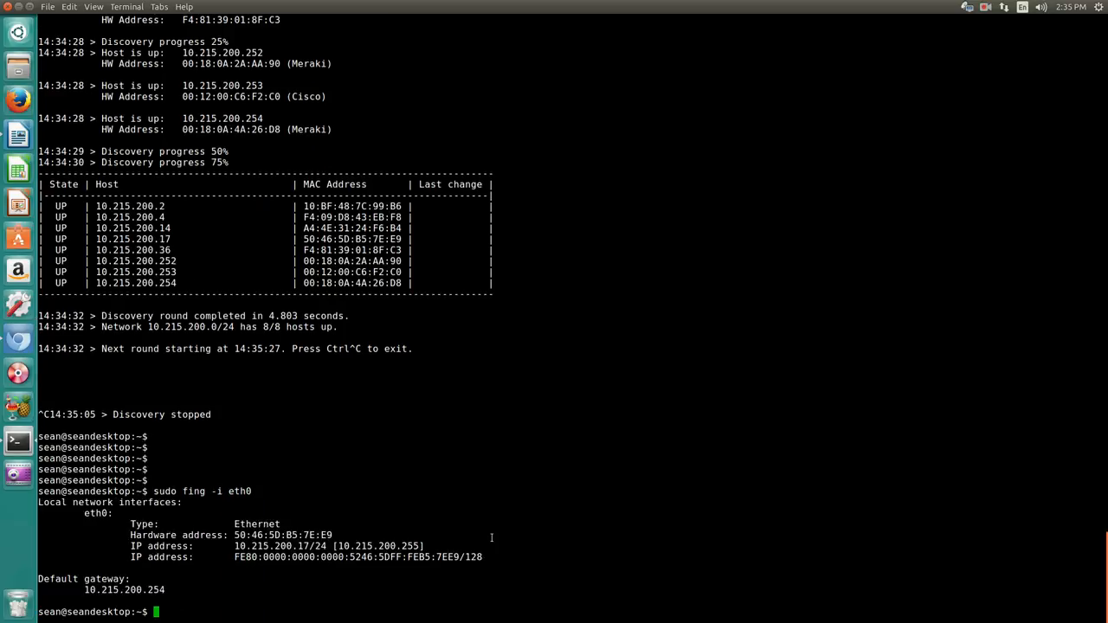
mouse_move(140, 583)
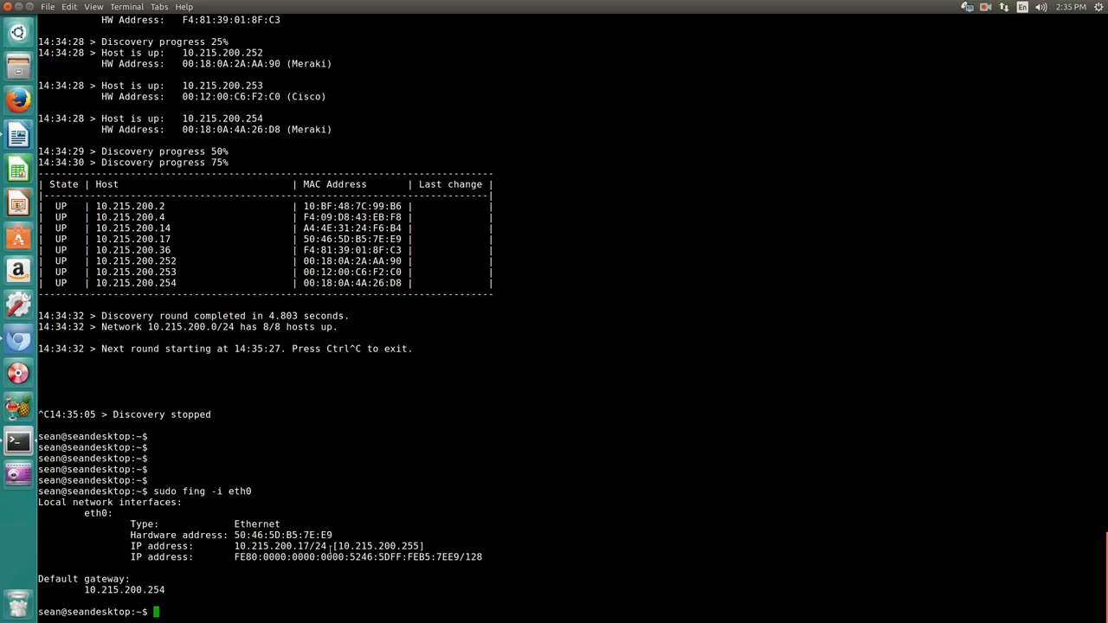
mouse_move(398, 501)
type("sudo fing")
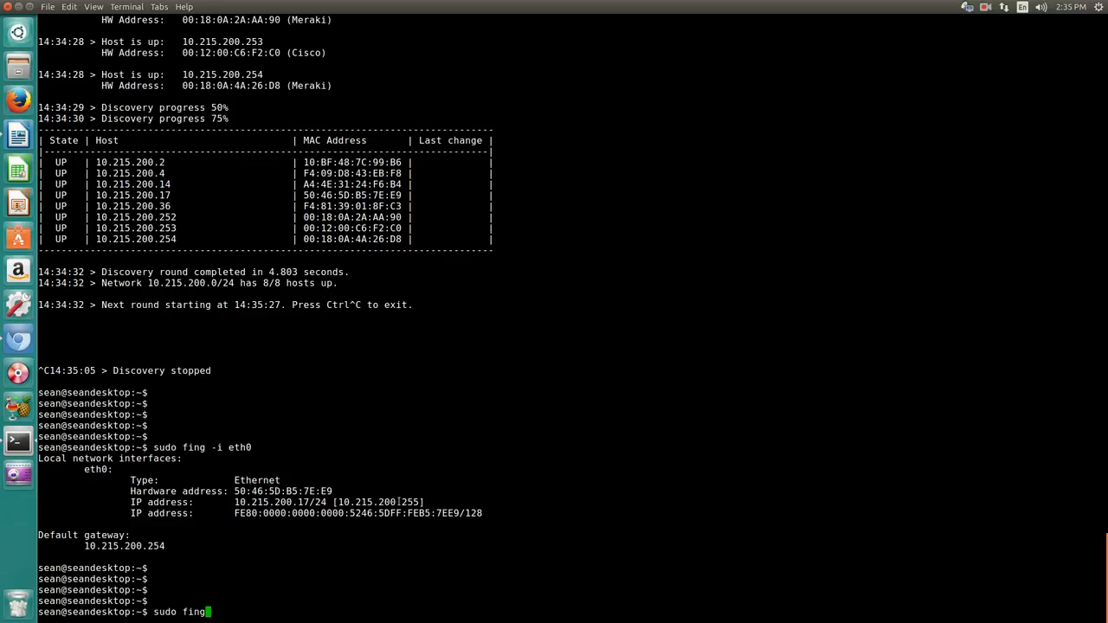
Run 'sudo fing 192.168.1.0/24', finding host 192.168.1.1 before stopping at 25%.
type("192")
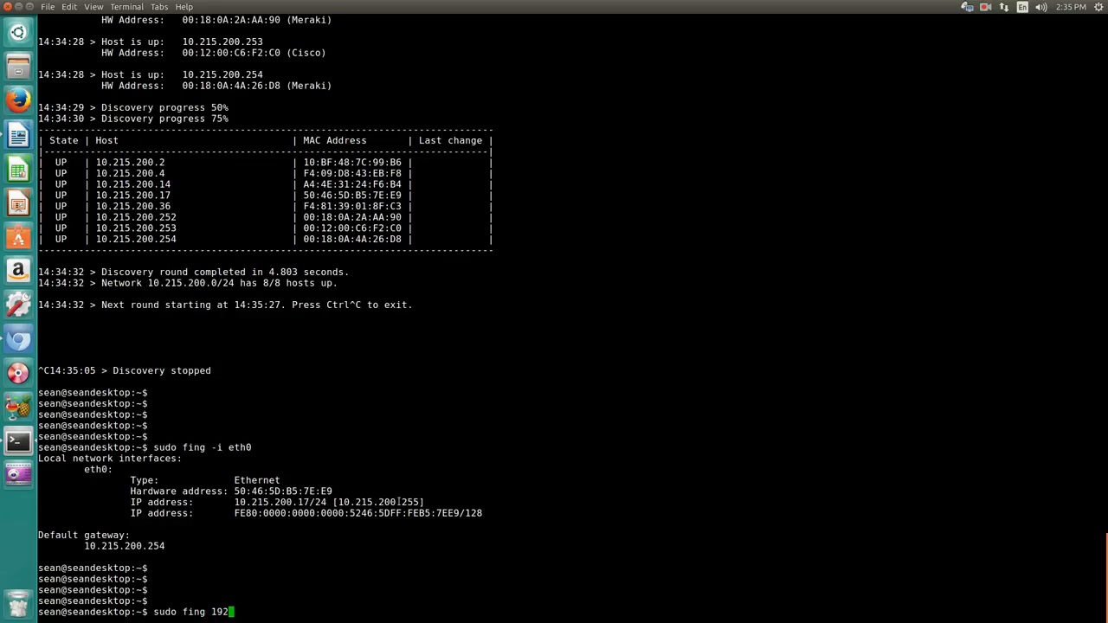
type(".168.1")
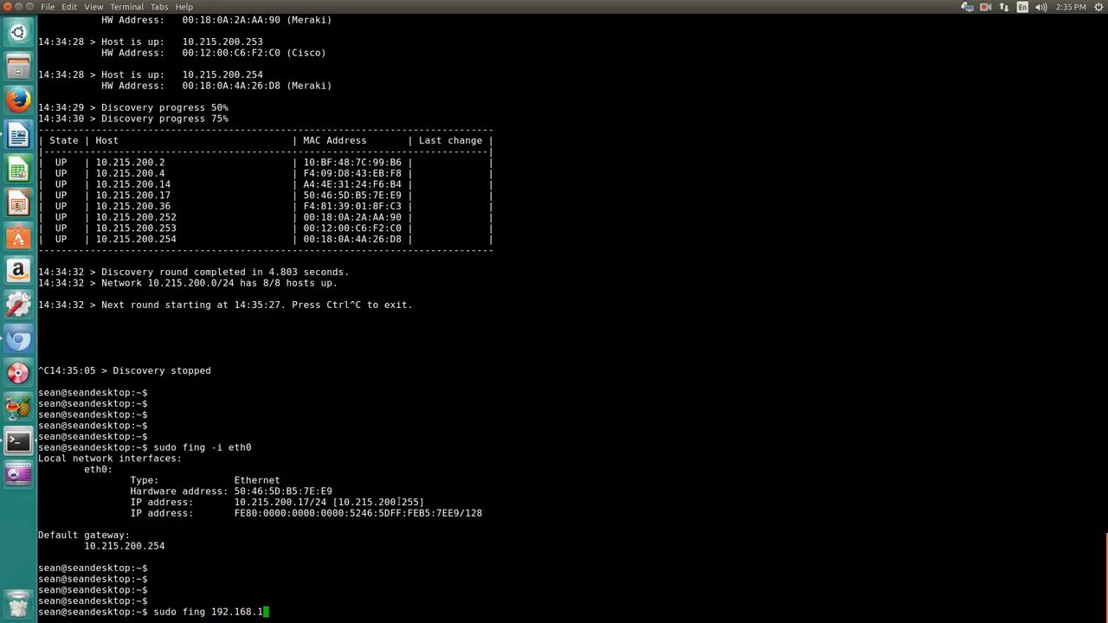
type("0/")
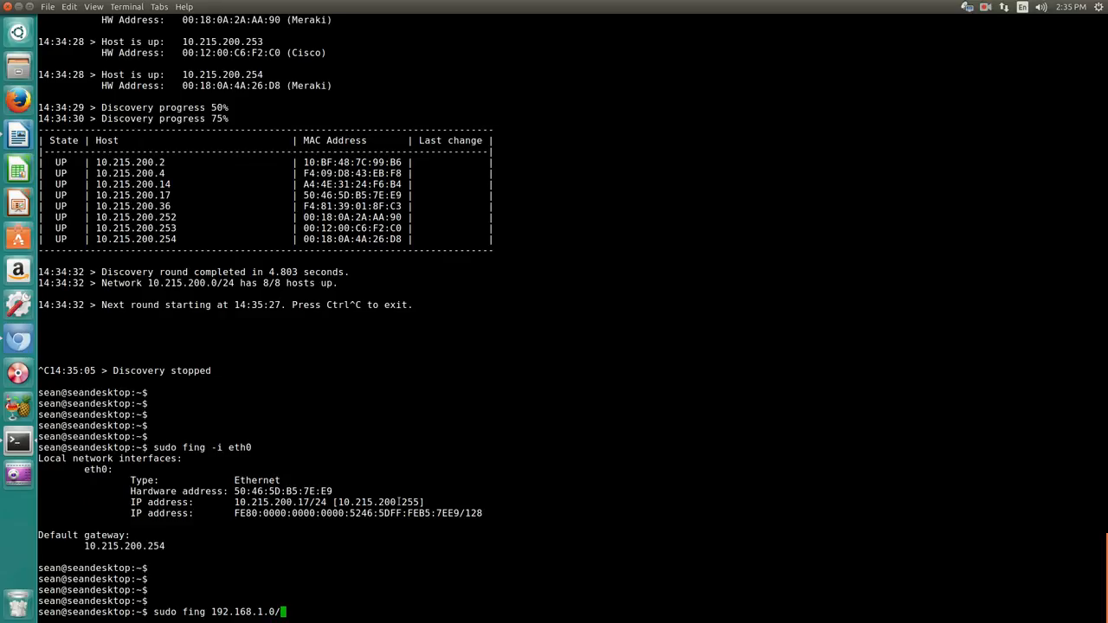
key("Return")
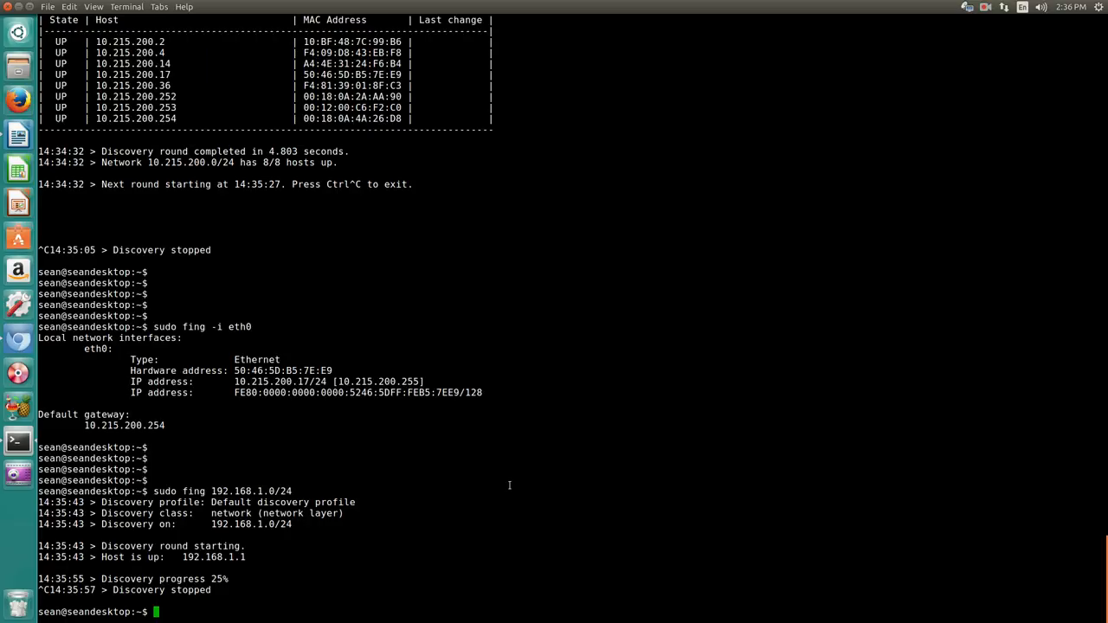
scroll("up", 3)
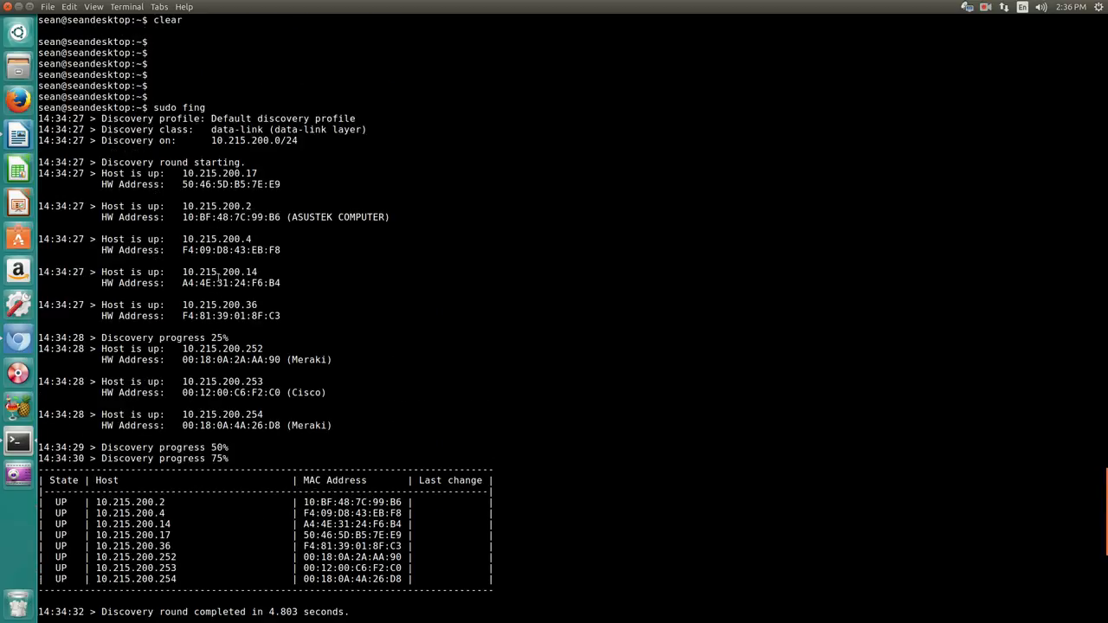
scroll("down", 3)
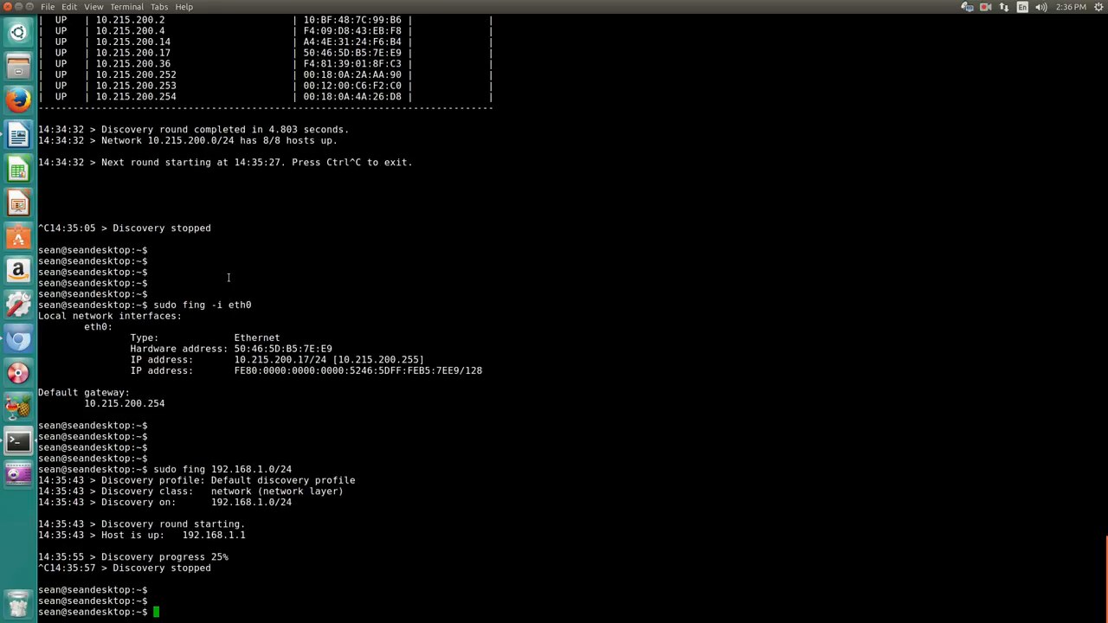
Query interfaces eth1 and eth2 with 'sudo fing -i', both reporting only eth0.
type("sudo fing -i eth0")
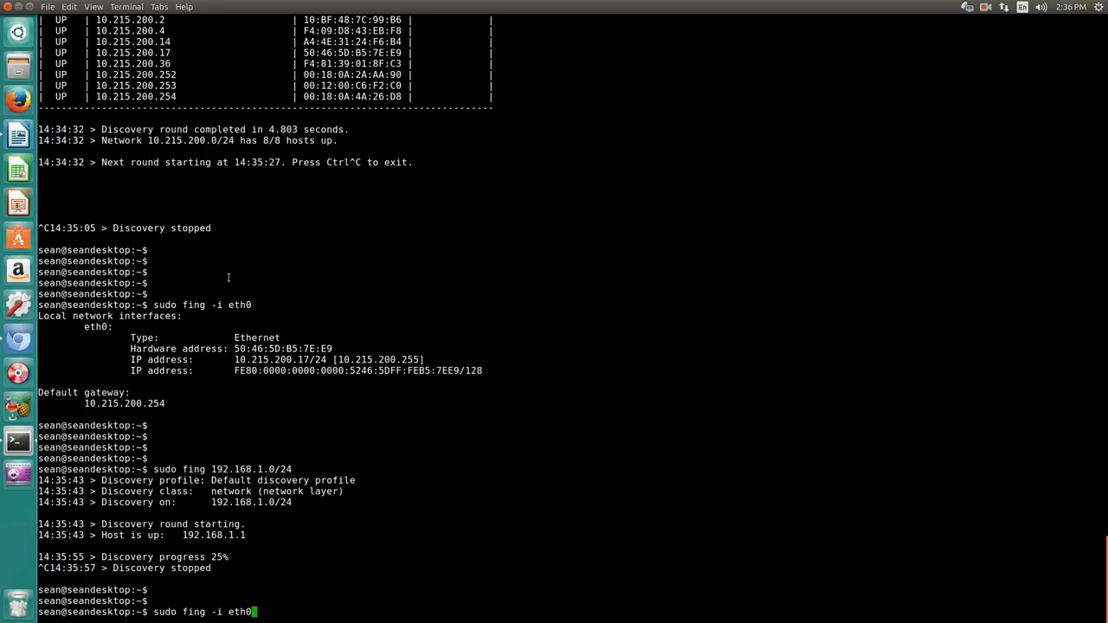
type("1")
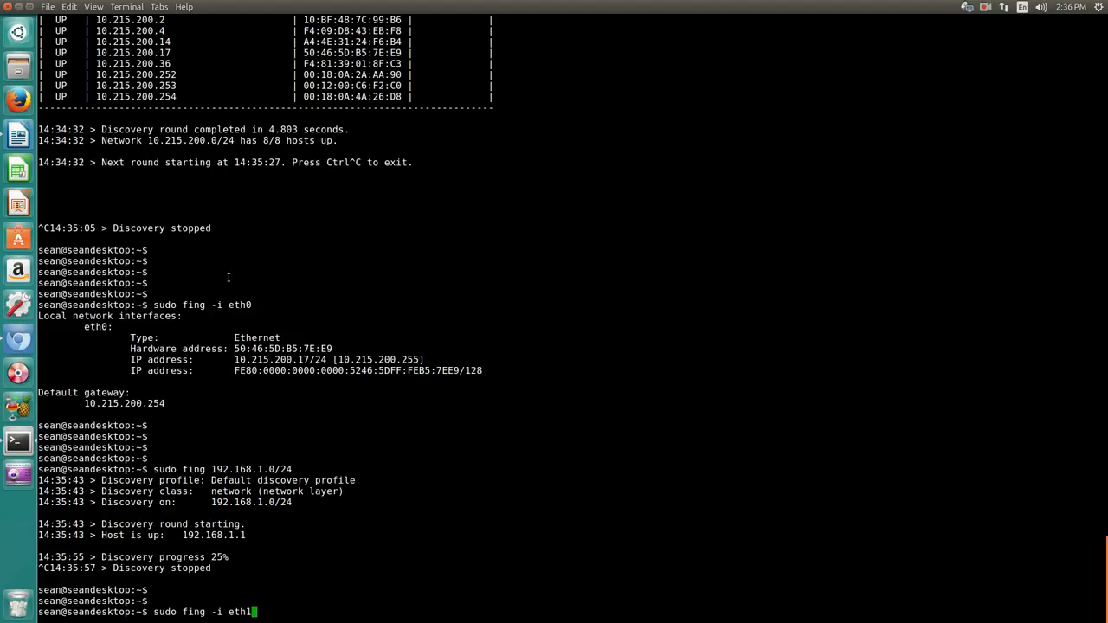
key("Return")
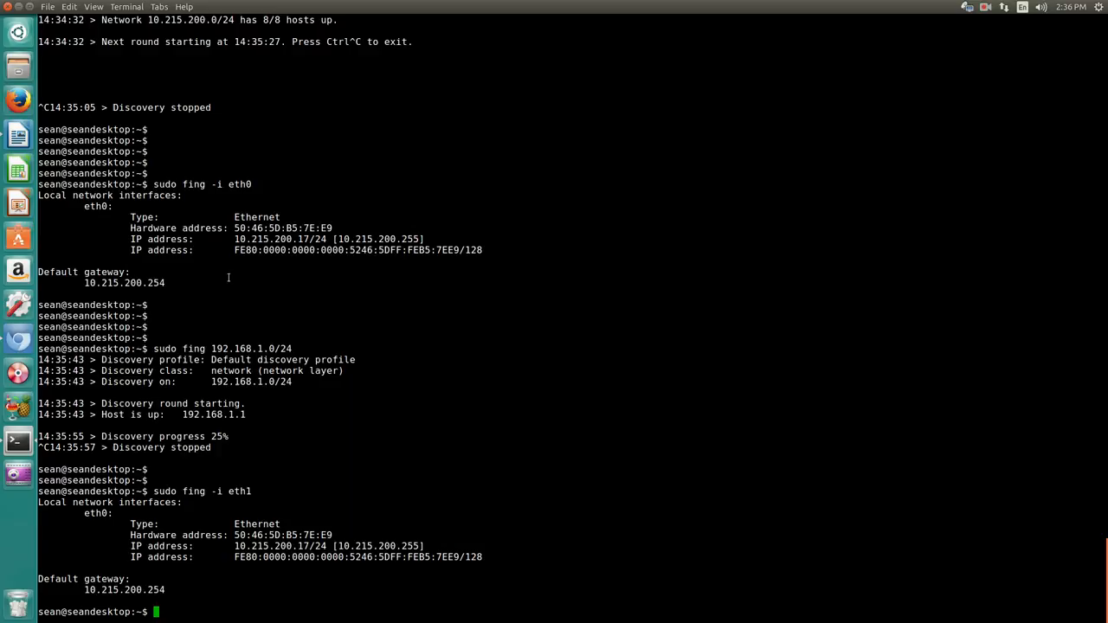
type("sudo fing -i eth2")
type("ifconfig")
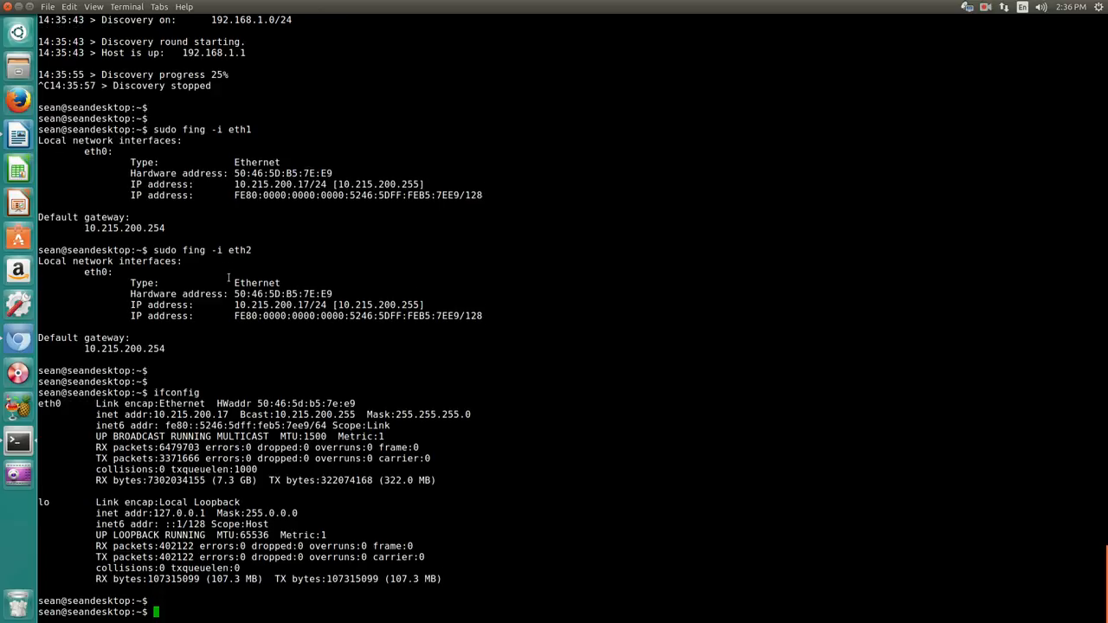
scroll("up", 3)
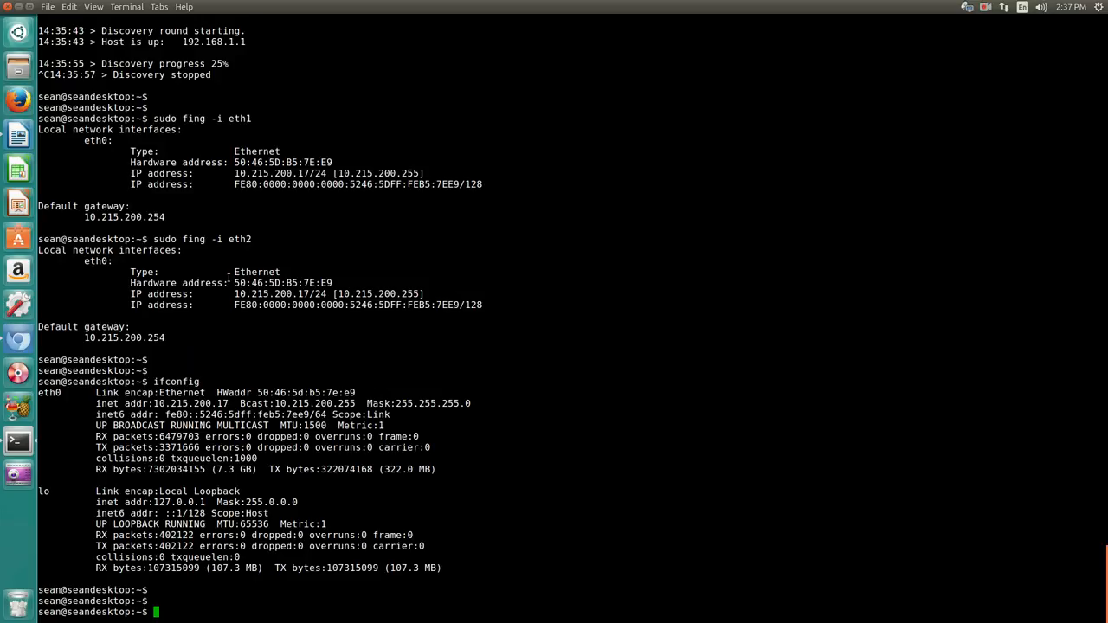
mouse_move(703, 7)
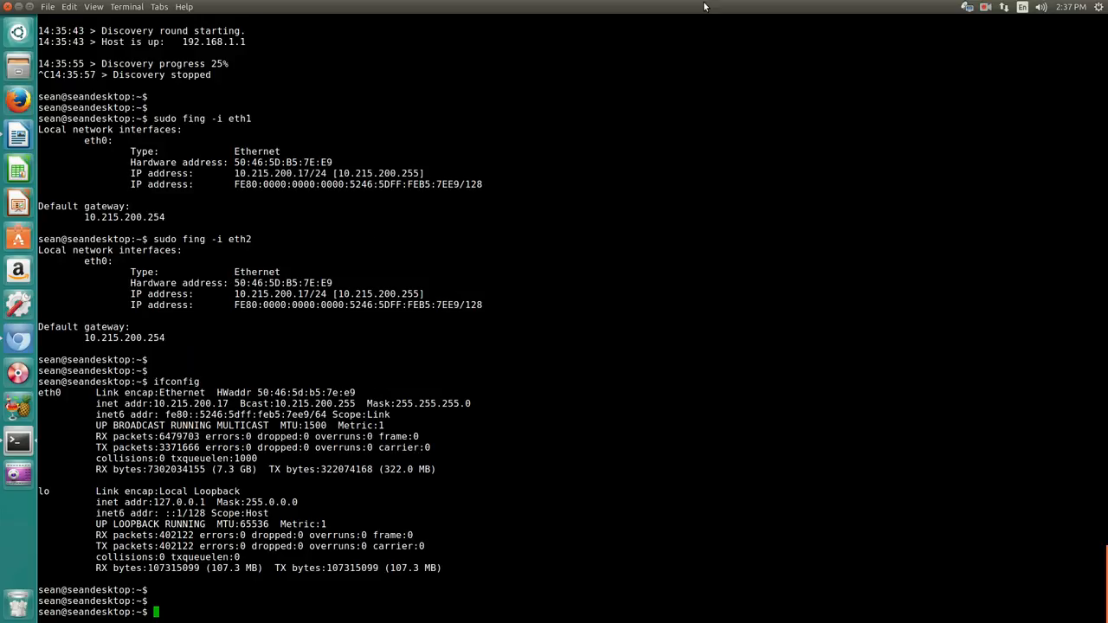
type("www")
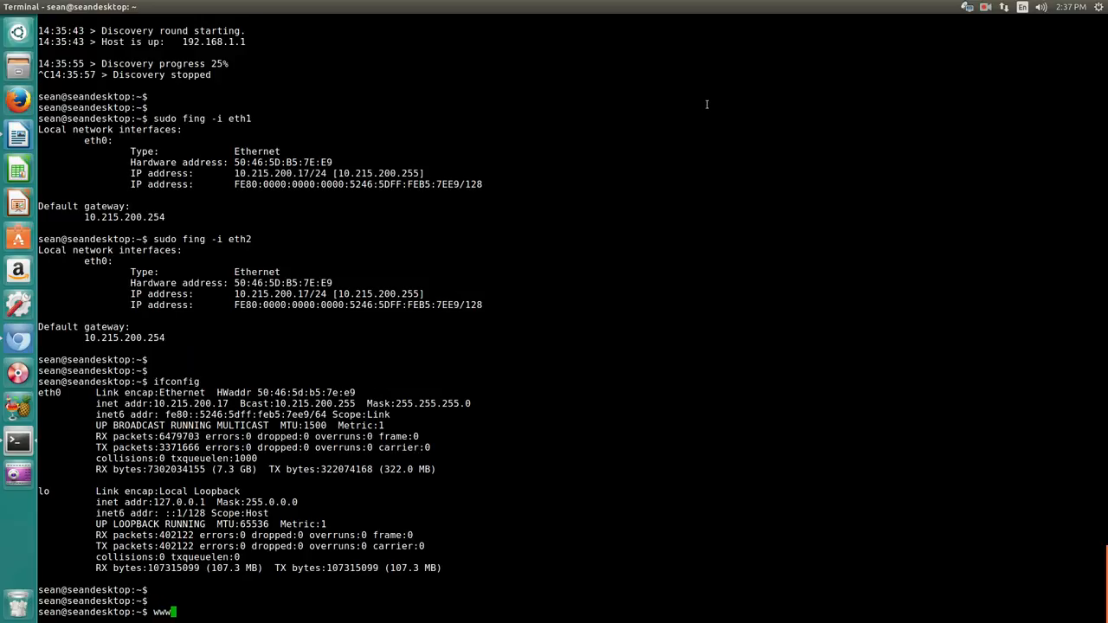
type(".seanmancini.")
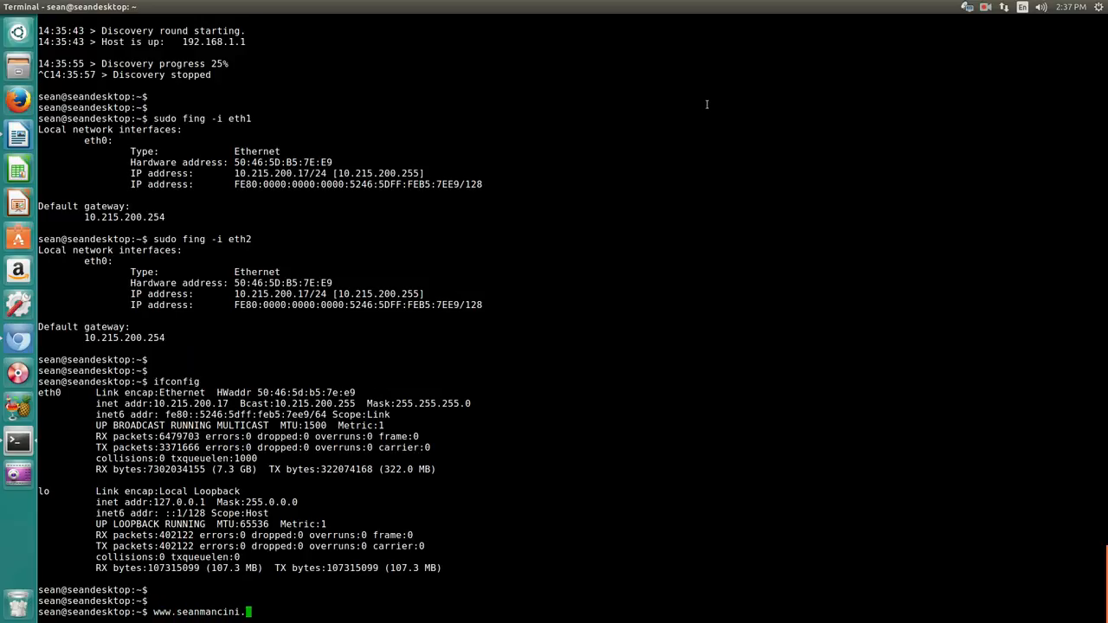
type("com")
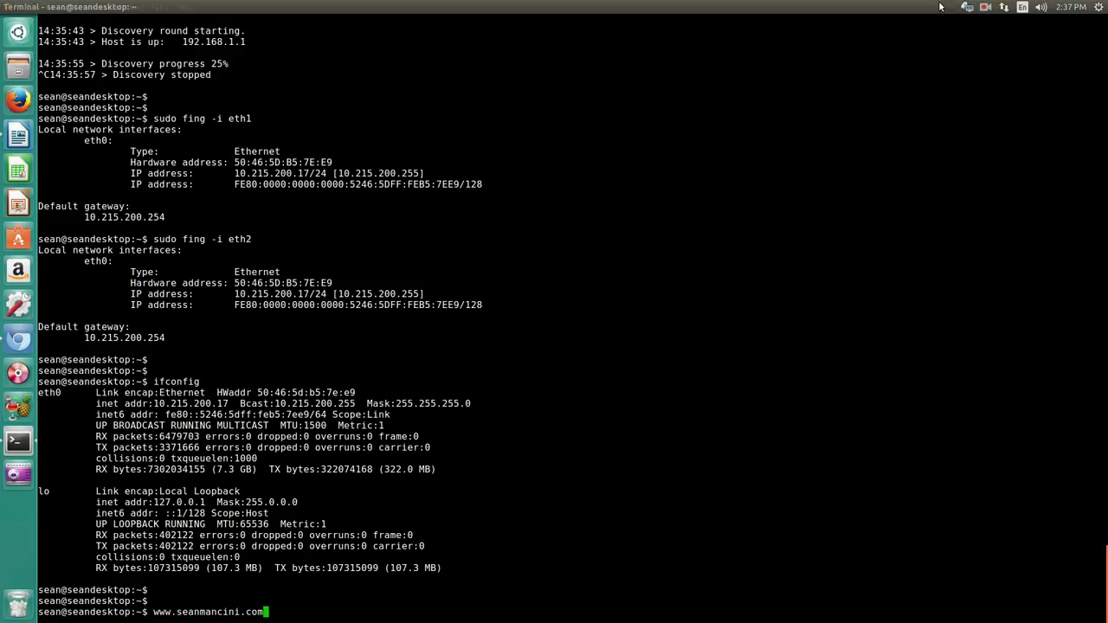